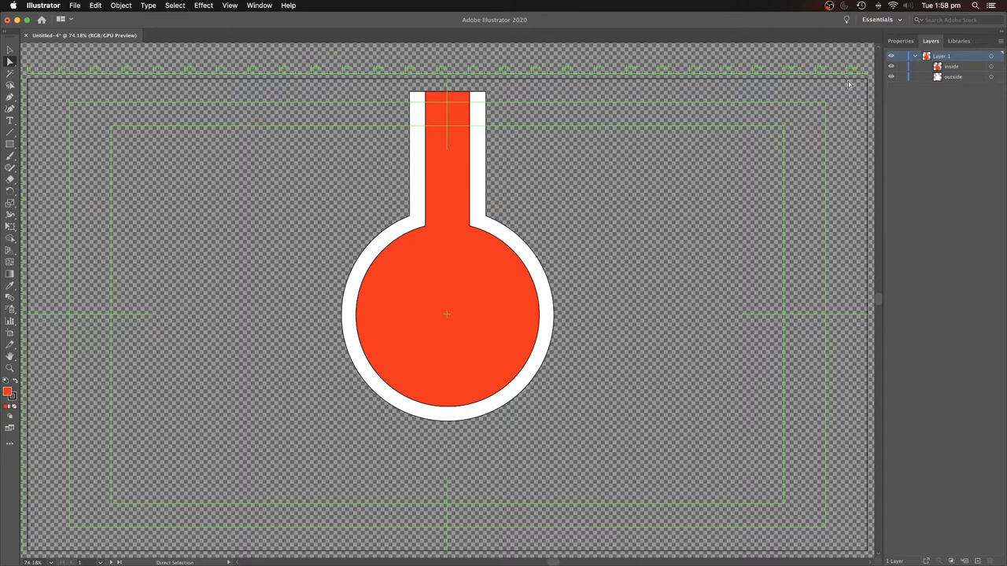
mouse_move(846, 87)
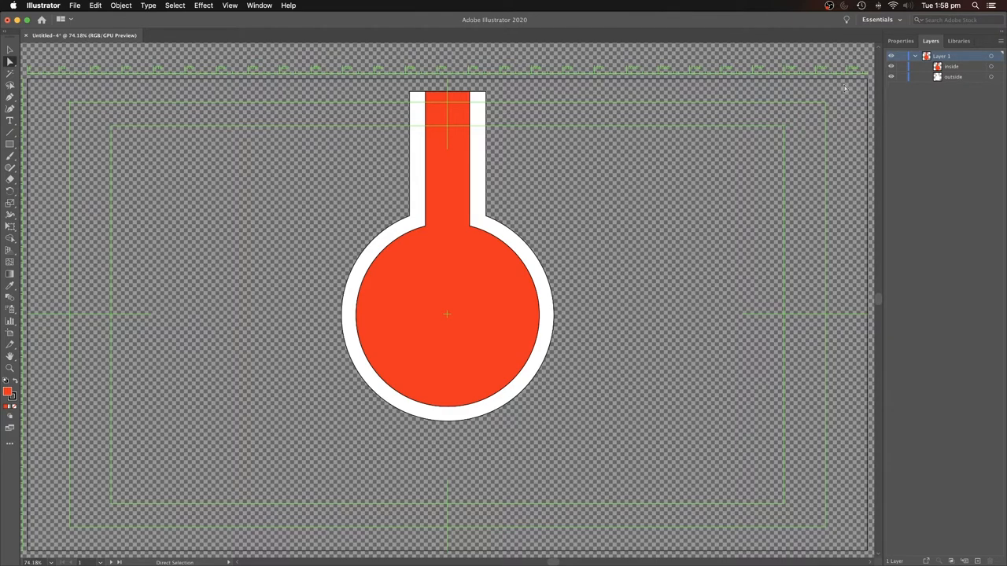
Create a new blank document from the default preset, leaving the flask reference behind
click(75, 7)
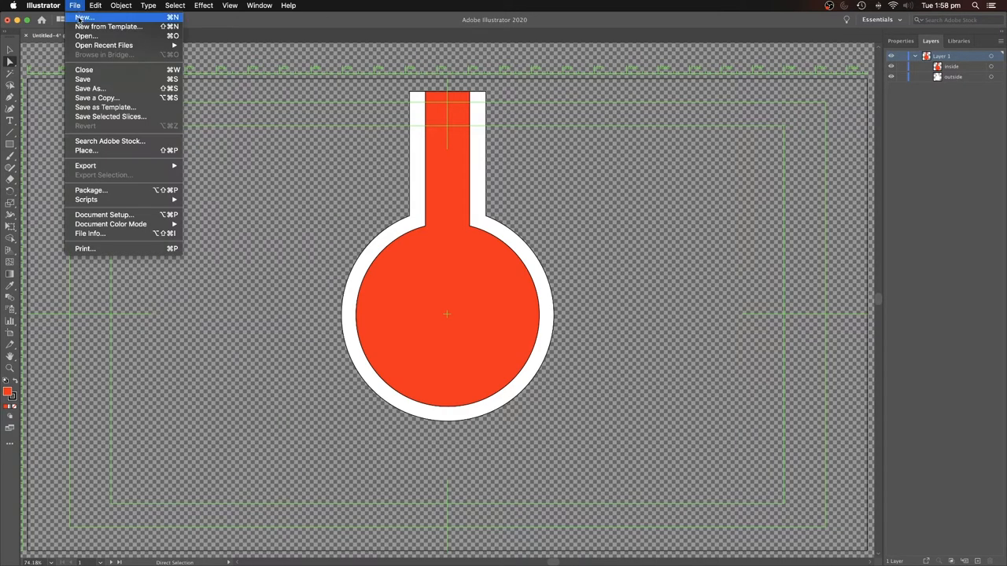
click(82, 16)
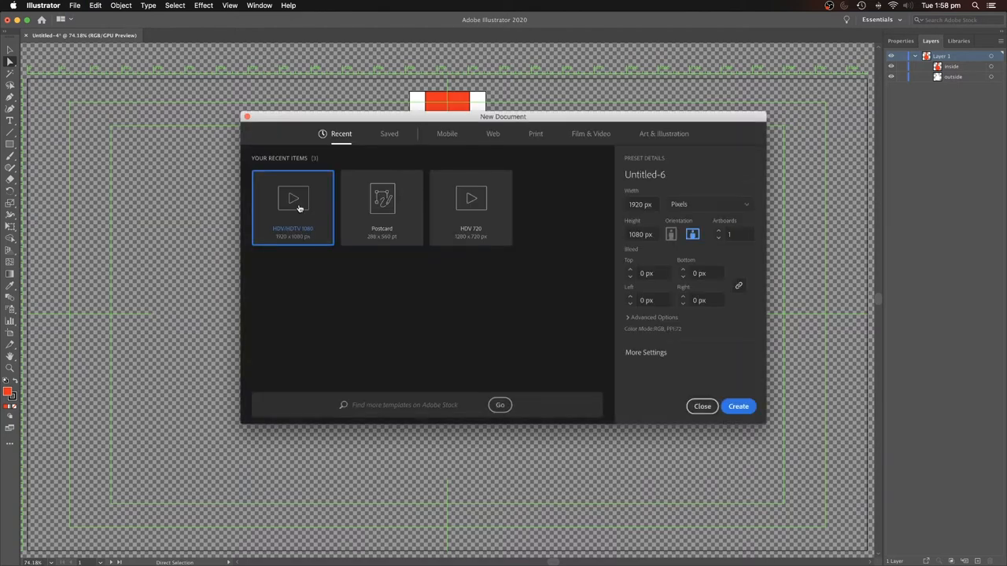
click(736, 406)
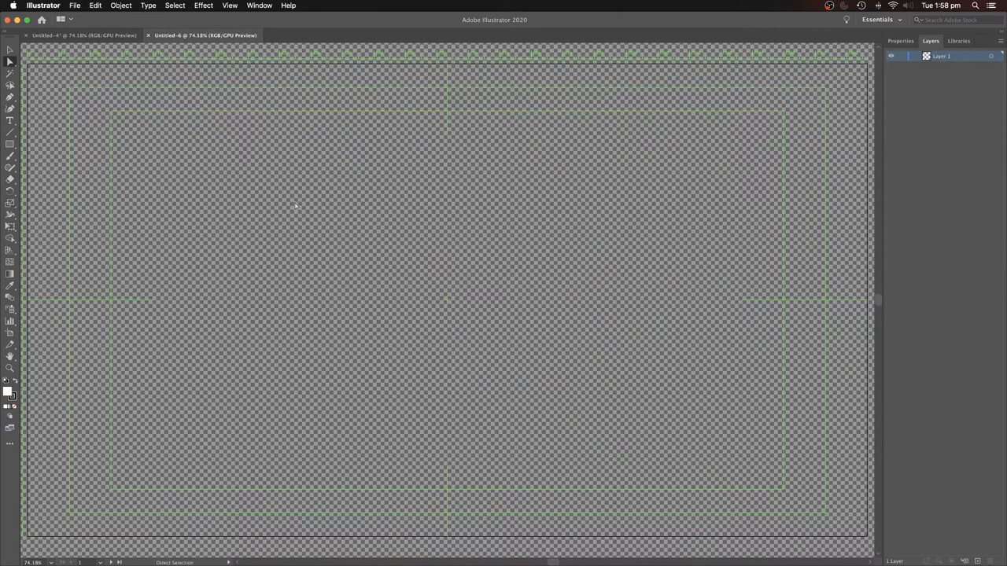
click(9, 145)
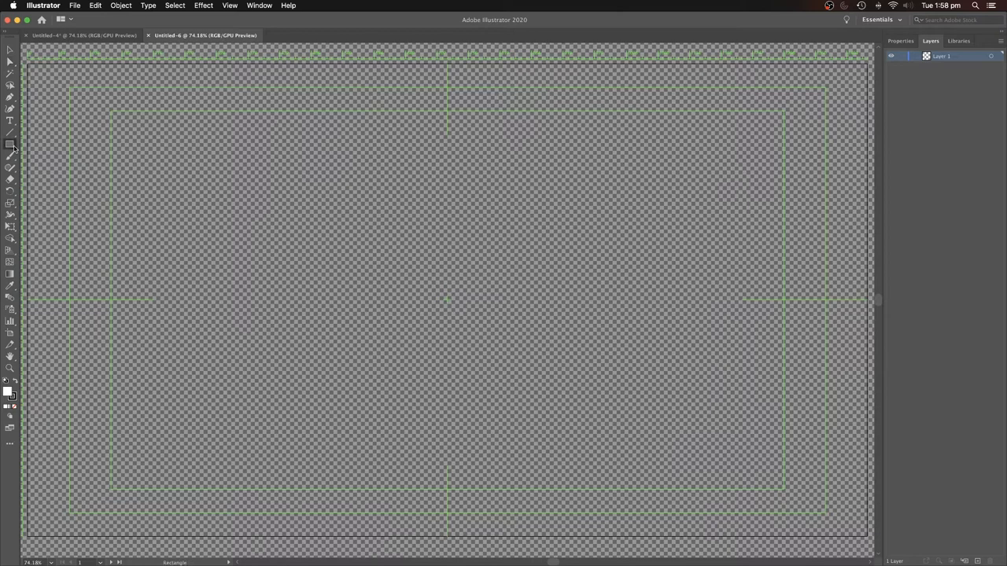
Draw a white circle at the artboard centre and a slightly smaller concentric circle inside it
click(10, 145)
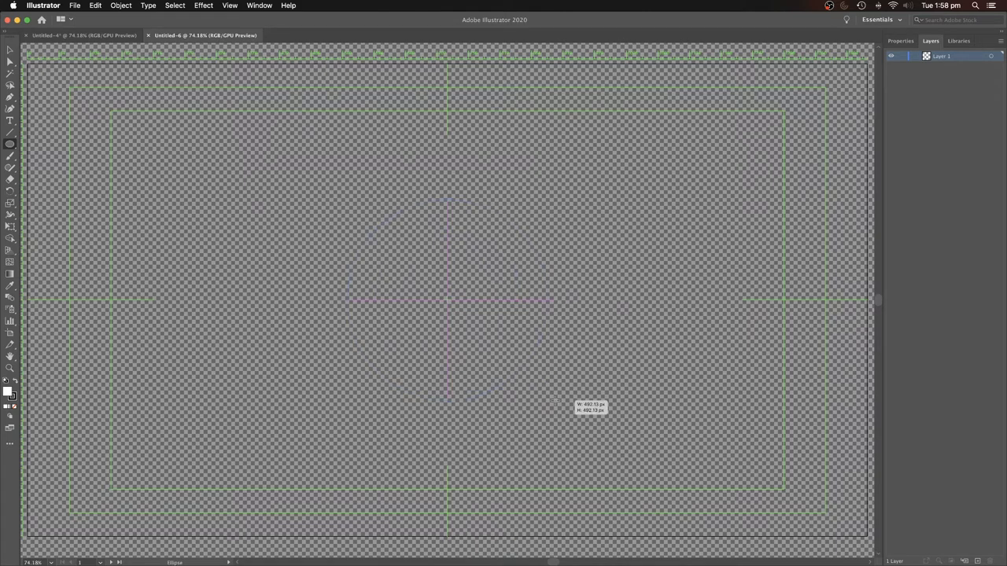
drag(447, 302, 560, 405)
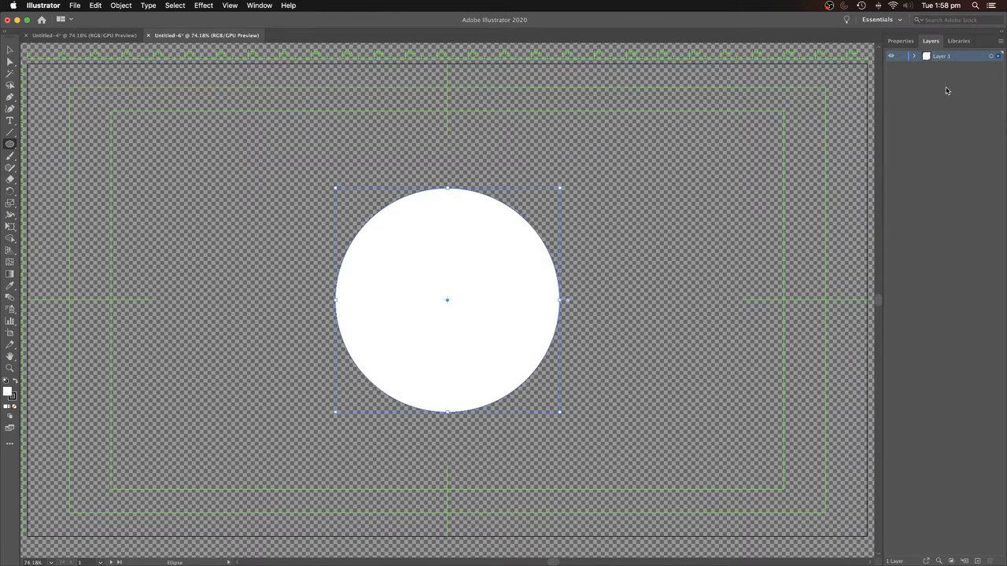
click(916, 57)
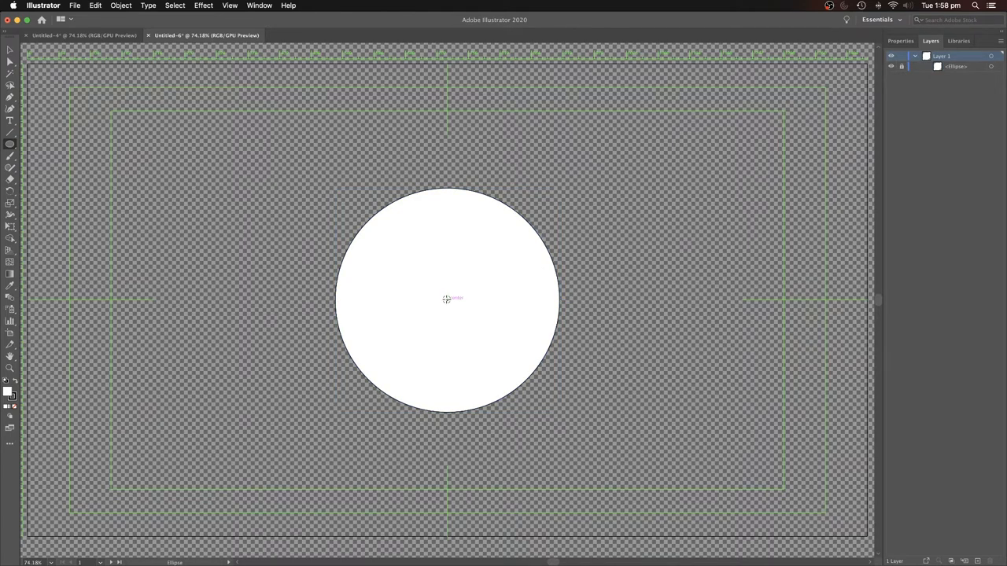
drag(447, 299, 532, 396)
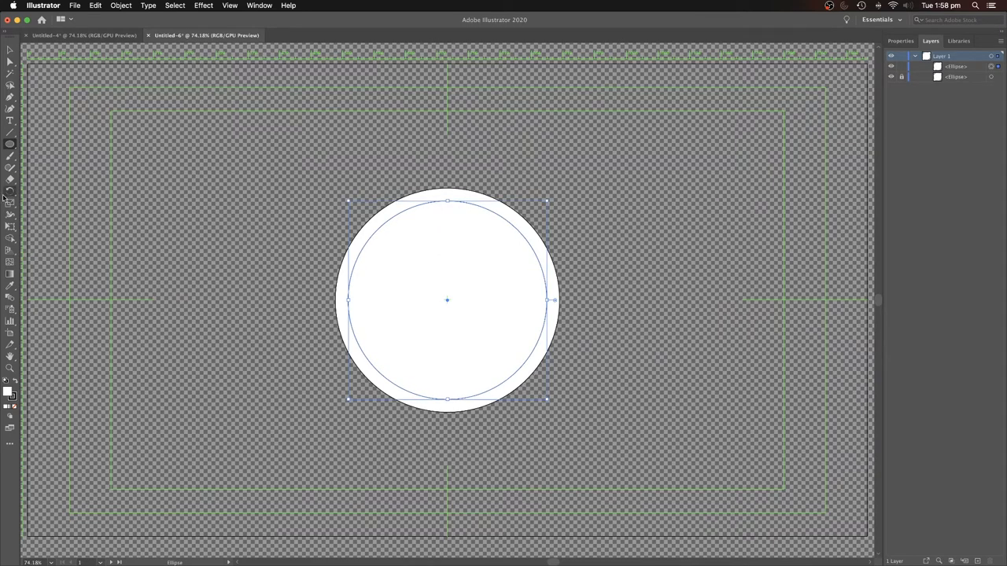
Draw a tall rectangle as the flask neck and a narrower rectangle inside it reaching into the circle
click(9, 143)
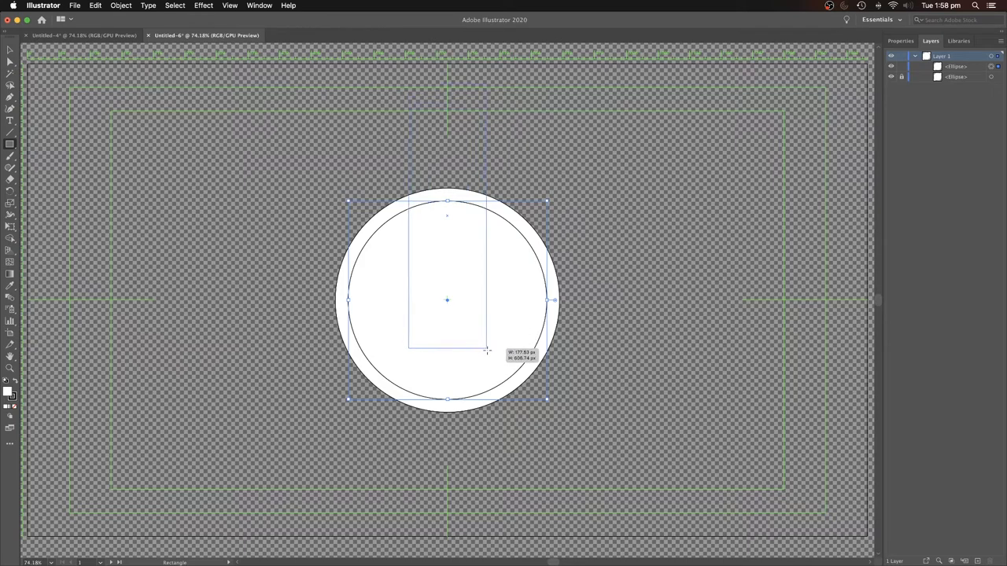
drag(488, 352, 494, 356)
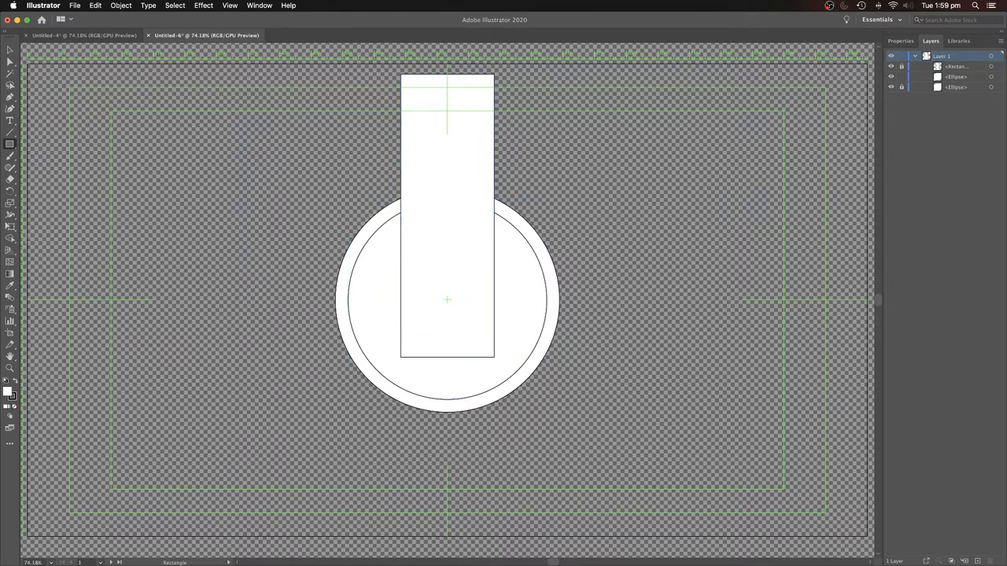
click(10, 145)
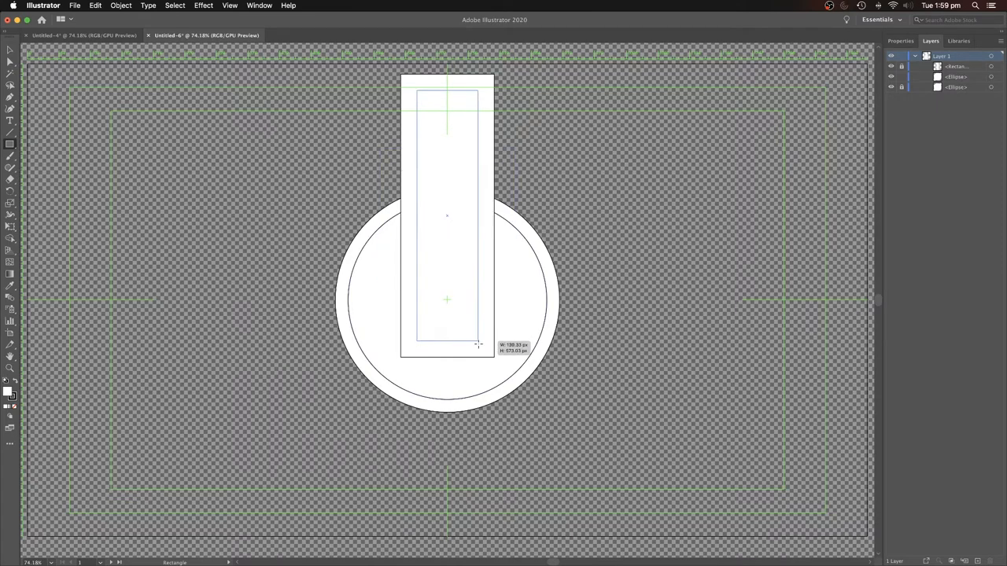
drag(478, 344, 478, 359)
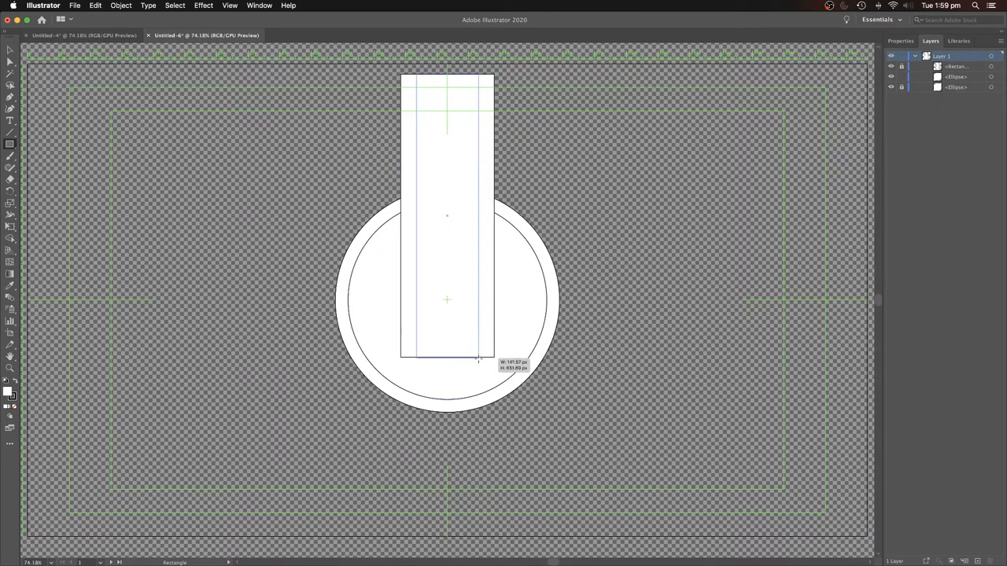
drag(478, 359, 481, 358)
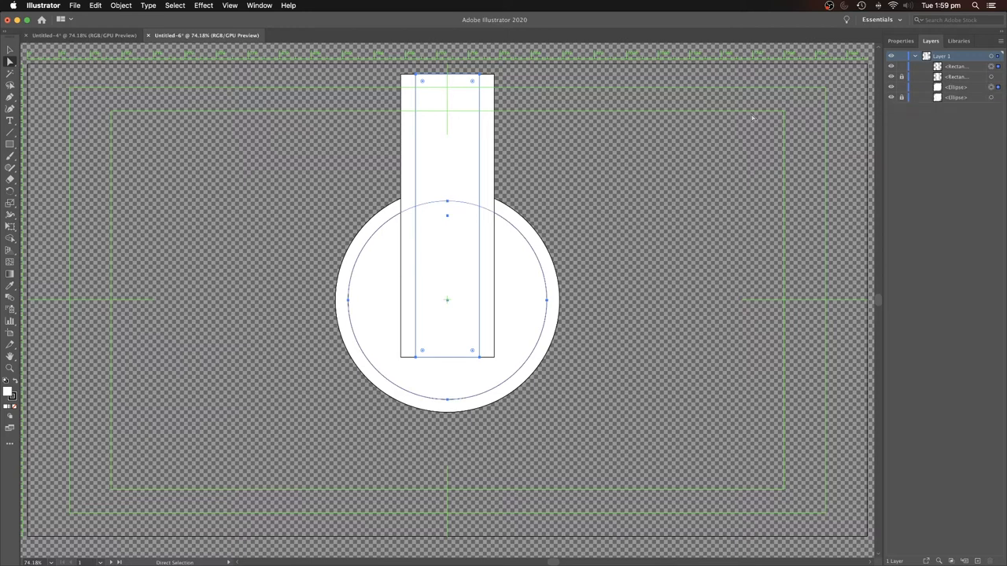
Unite the outer circle and neck, then the inner pair, via Pathfinder into two flask outlines
click(259, 6)
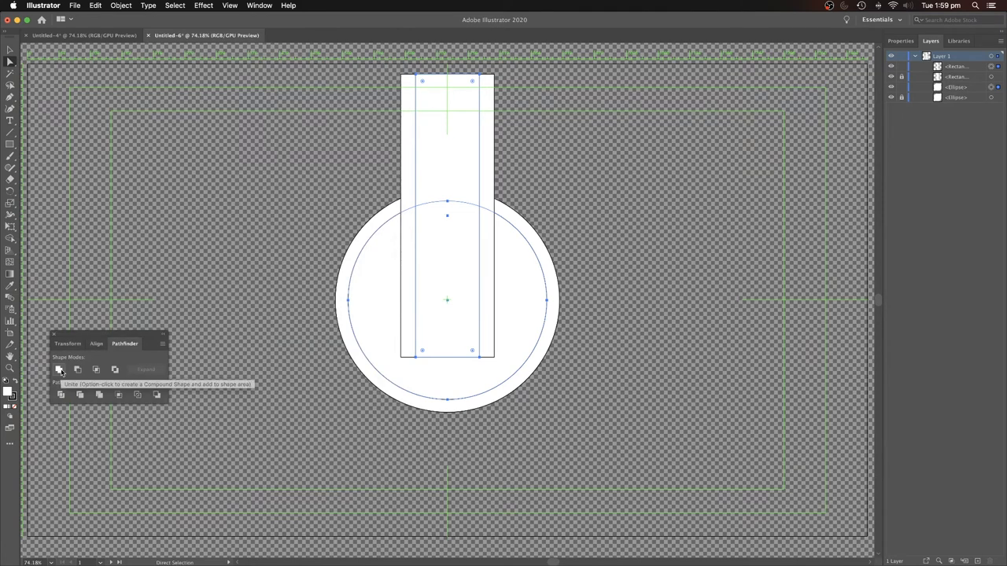
click(59, 369)
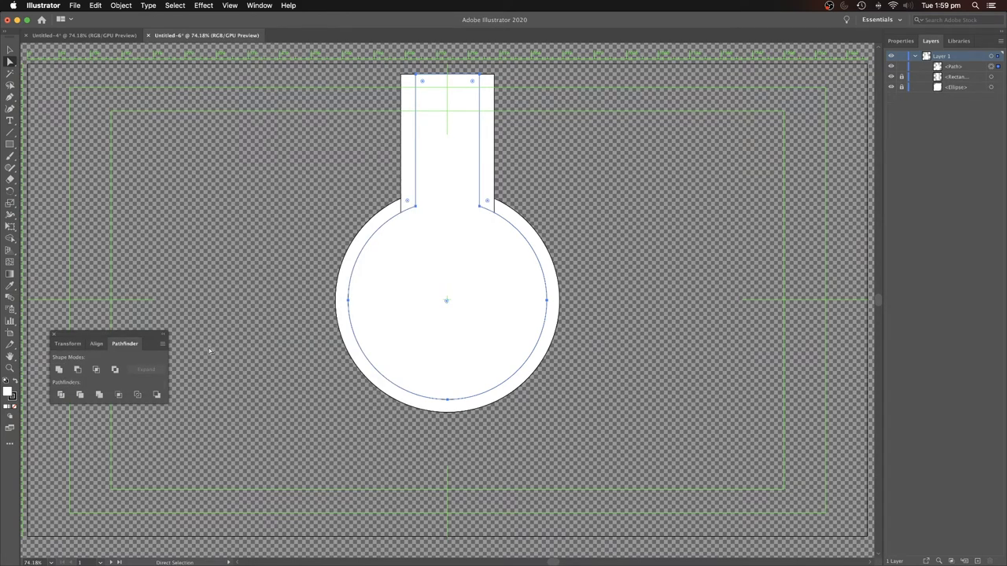
click(901, 87)
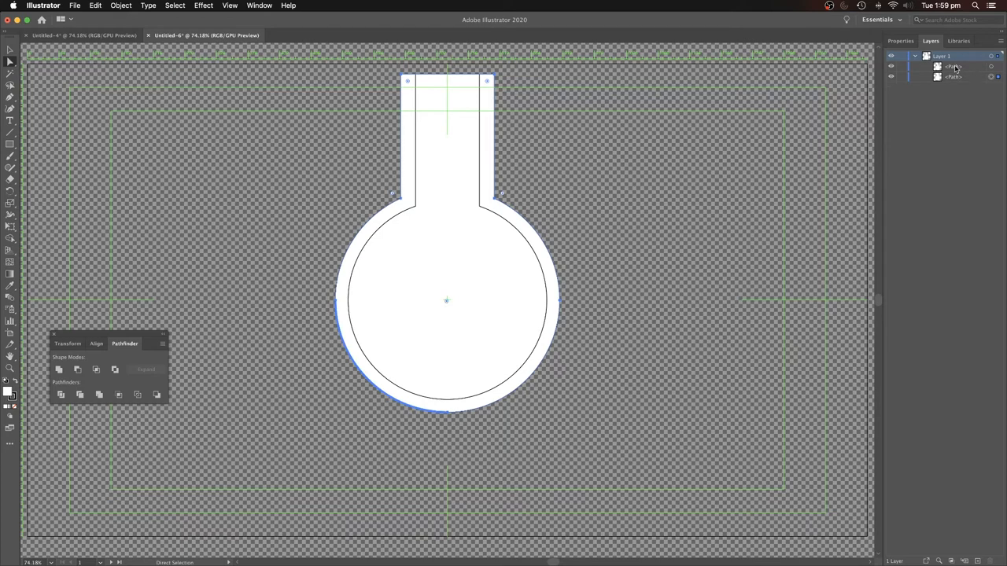
Fill the inner flask shape red-orange, leaving the white outer rim
click(953, 75)
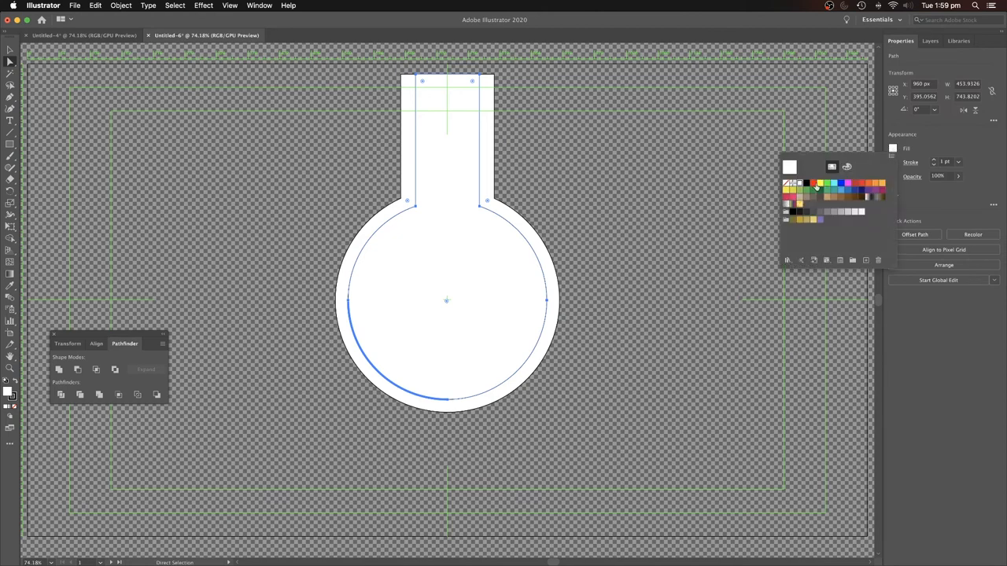
click(815, 184)
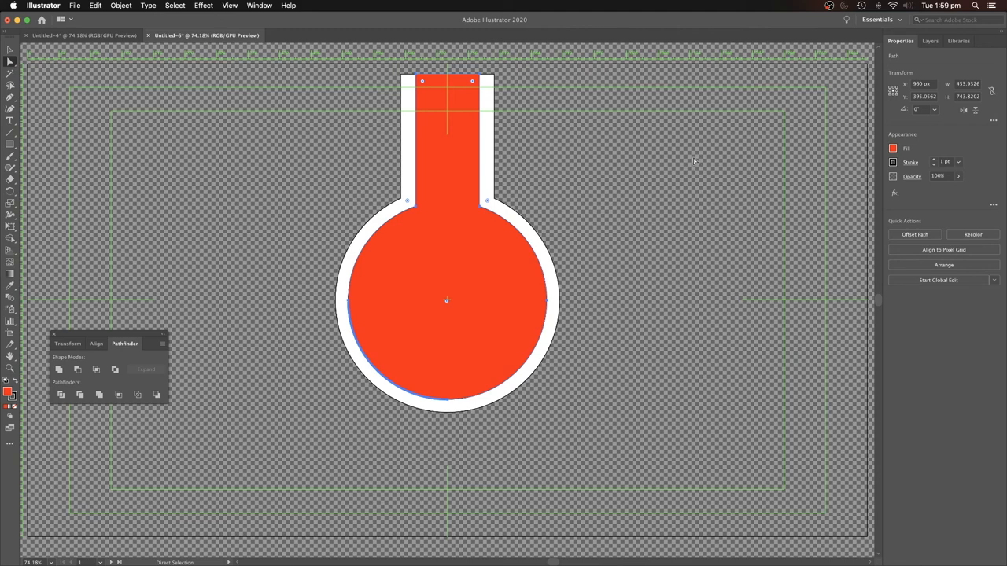
mouse_move(713, 156)
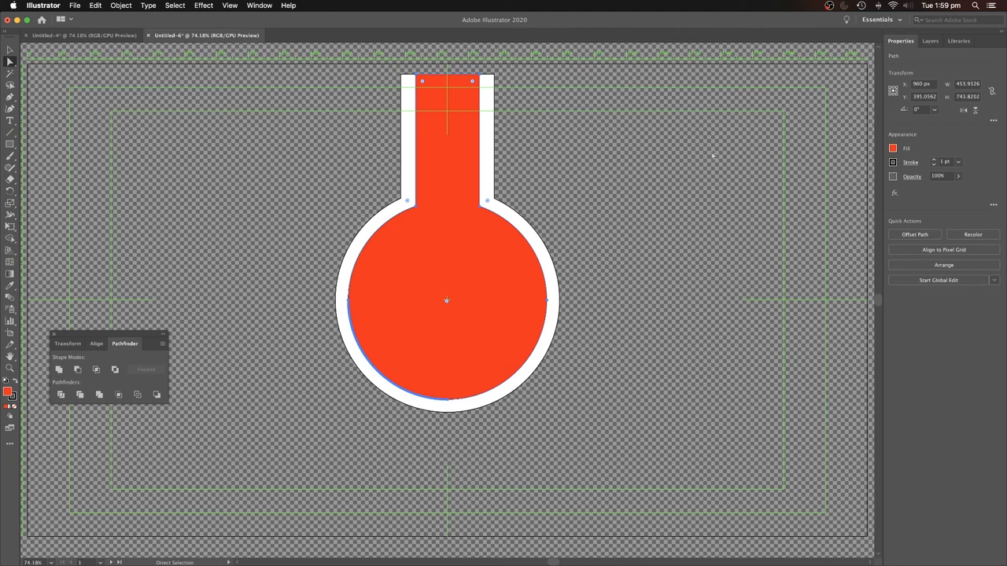